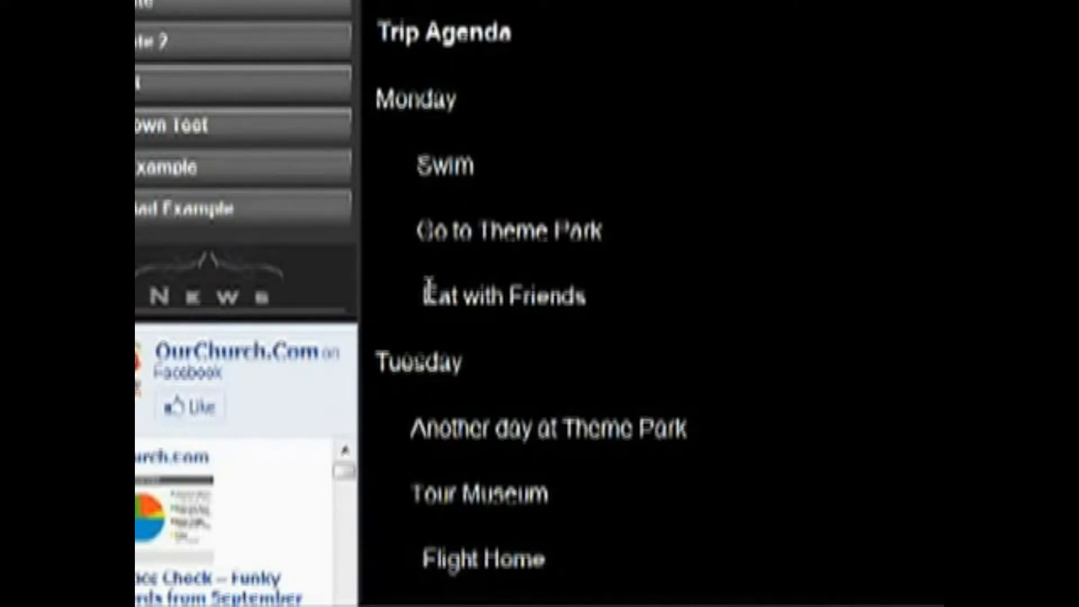
pyautogui.moveTo(507, 562)
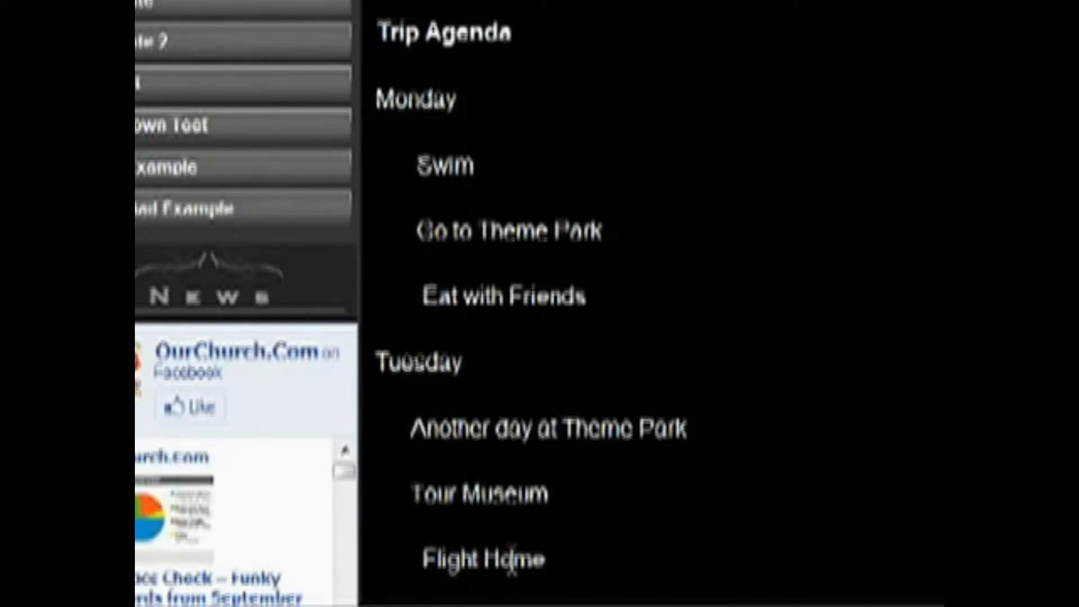
pyautogui.moveTo(507, 553)
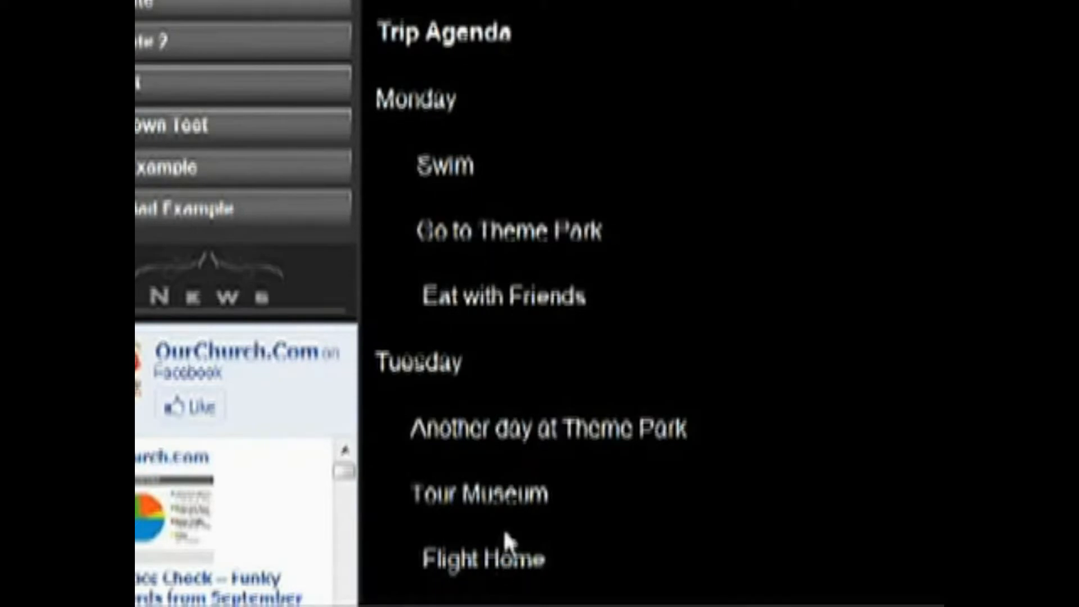
pyautogui.moveTo(604, 510)
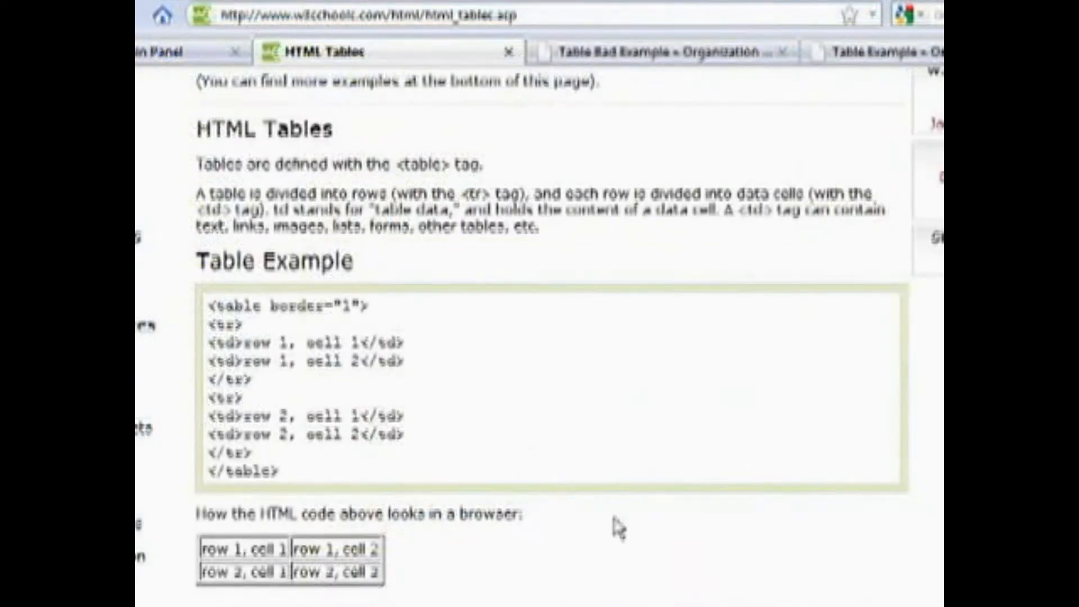
pyautogui.moveTo(607, 343)
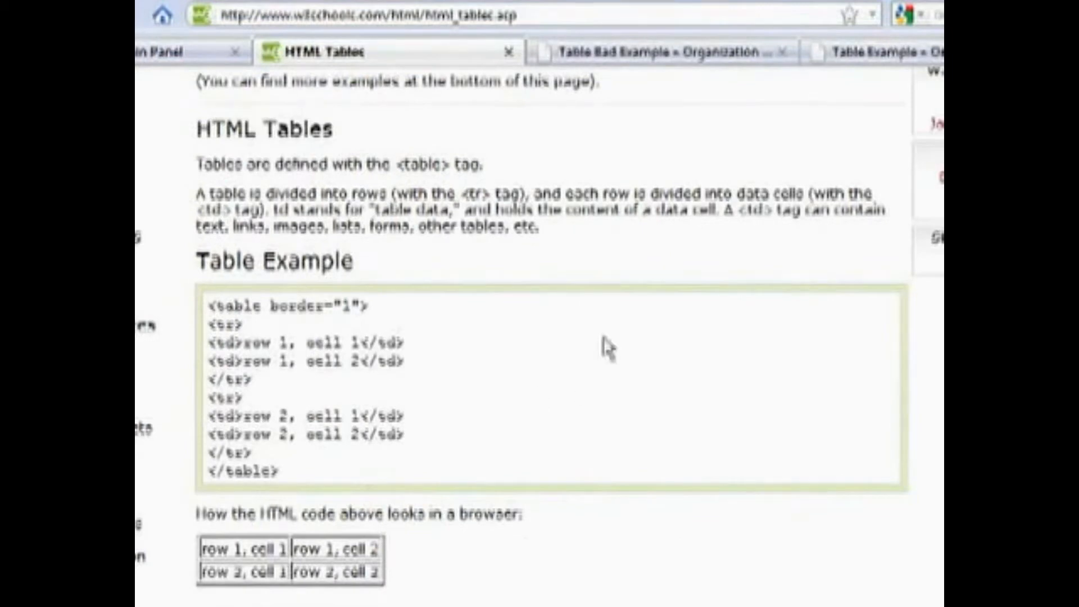
pyautogui.moveTo(369, 109)
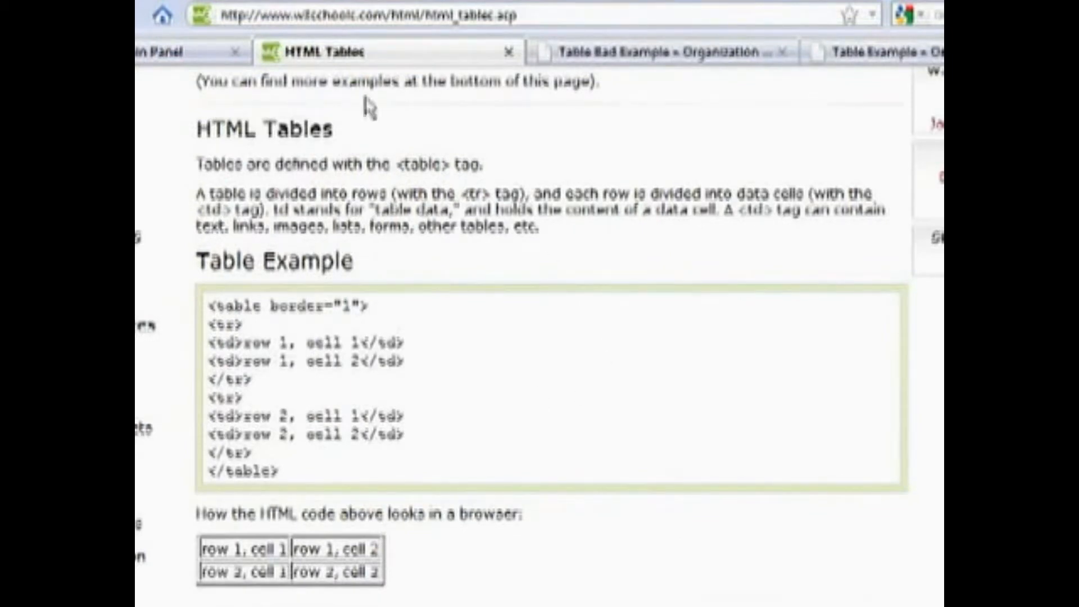
pyautogui.moveTo(380, 16)
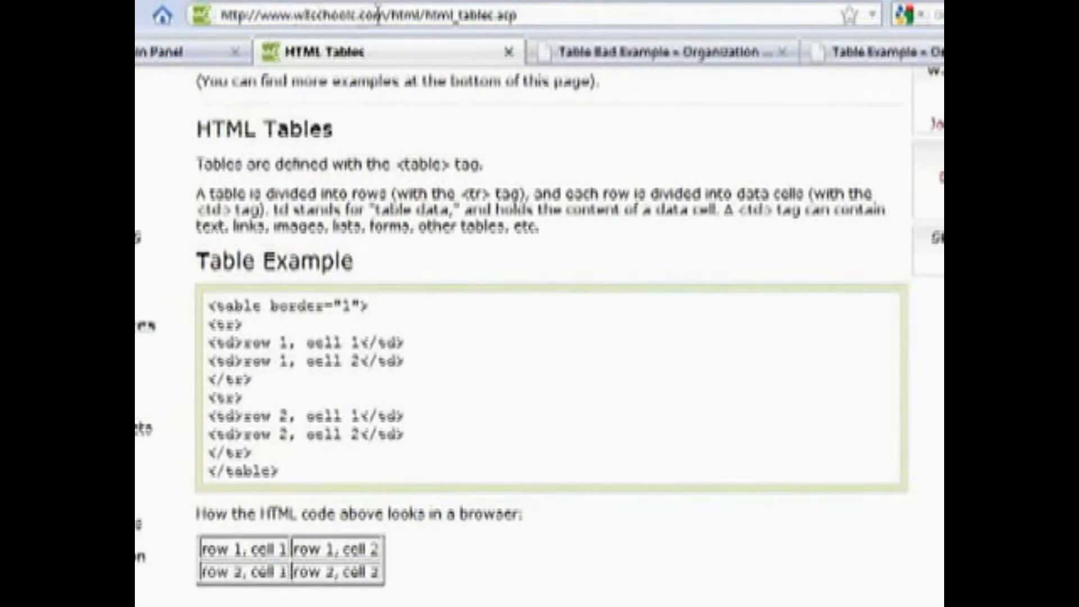
pyautogui.moveTo(543, 69)
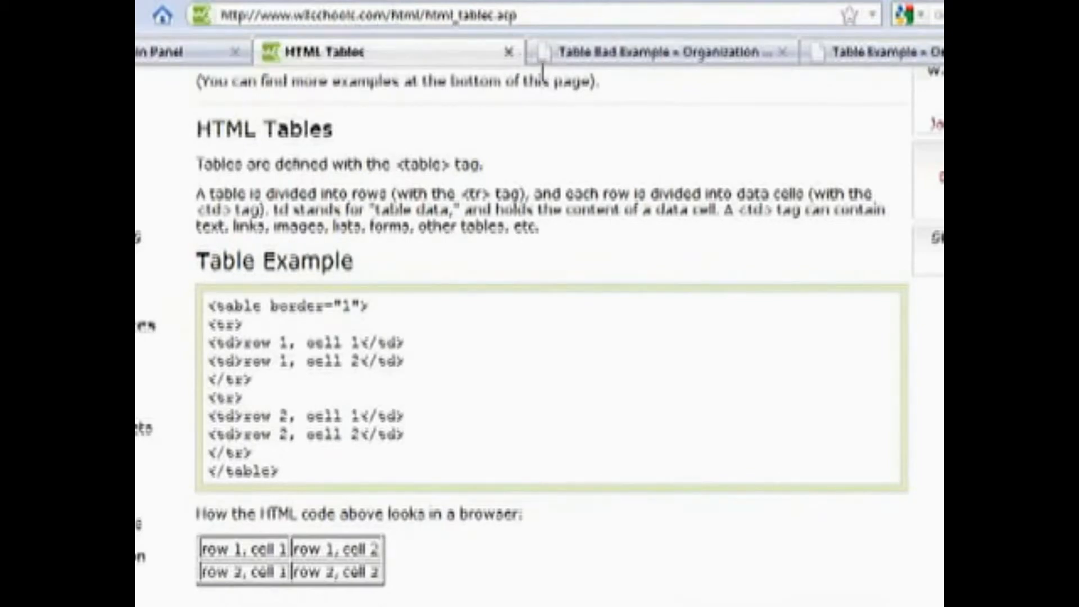
pyautogui.moveTo(337, 153)
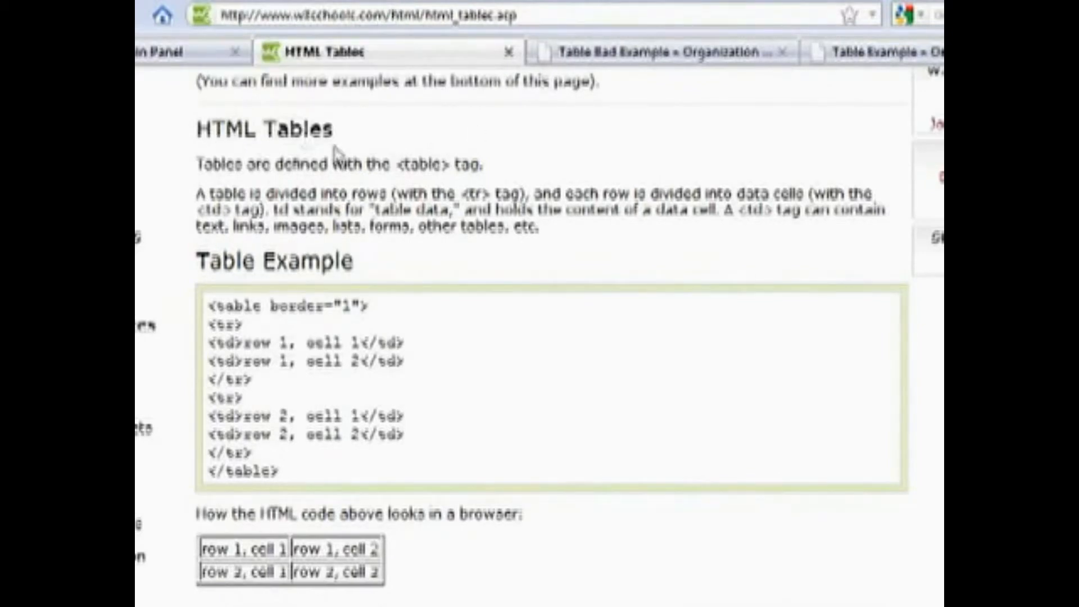
pyautogui.moveTo(287, 499)
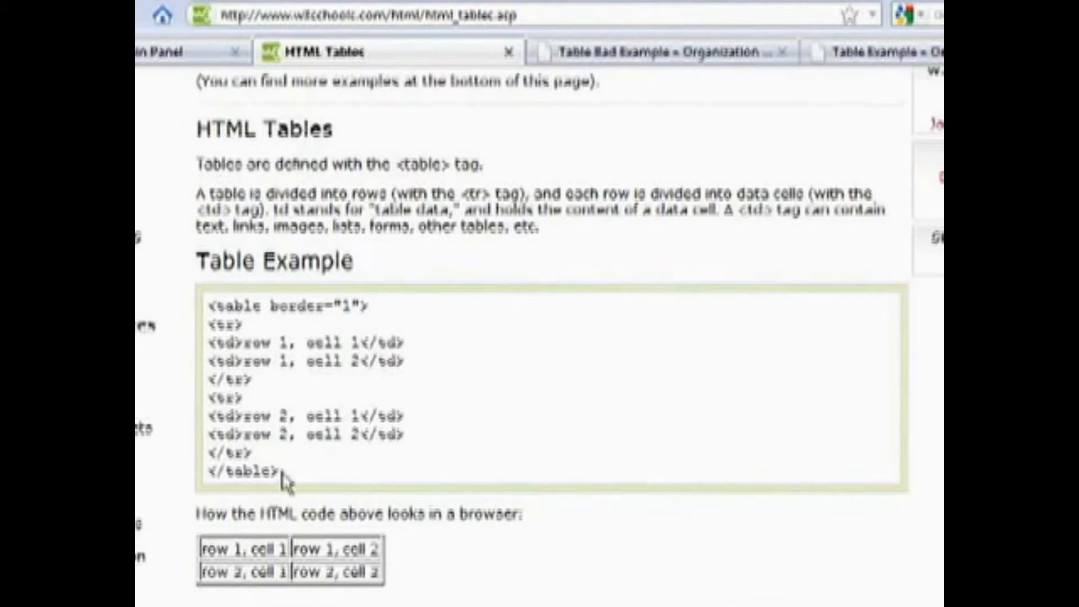
# - Highlight the W3Schools Table Example code showing table, tr and td tags
pyautogui.moveTo(282, 474); pyautogui.dragTo(206, 302)
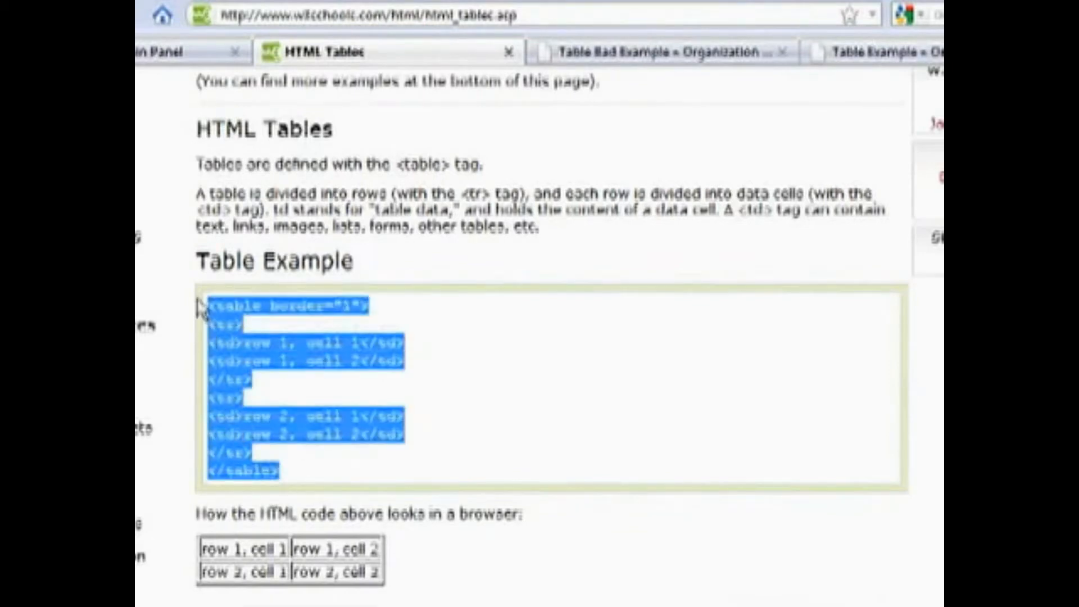
pyautogui.moveTo(266, 402)
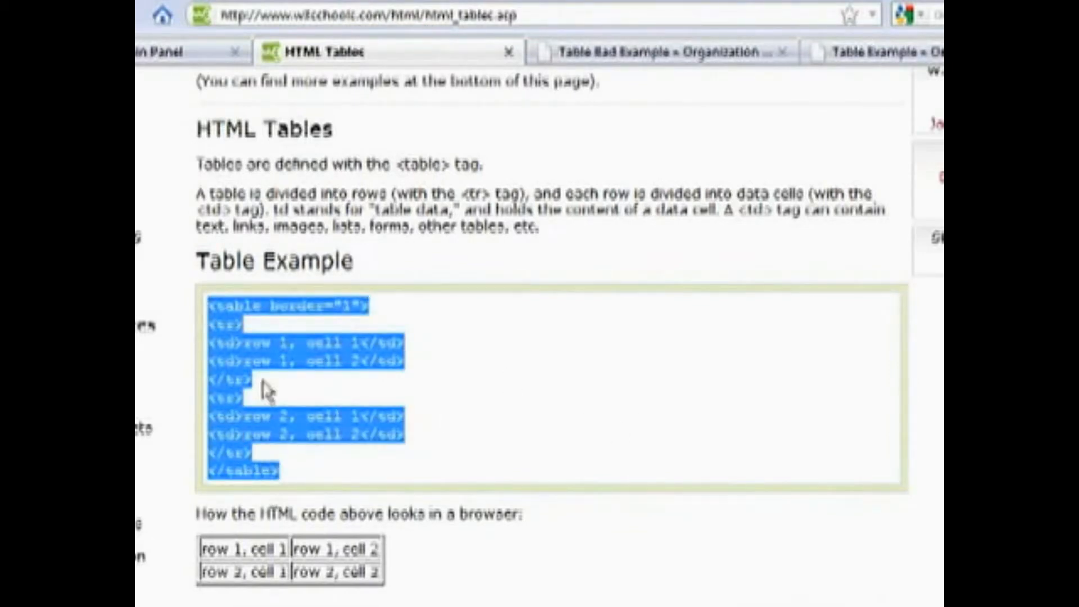
pyautogui.moveTo(370, 319)
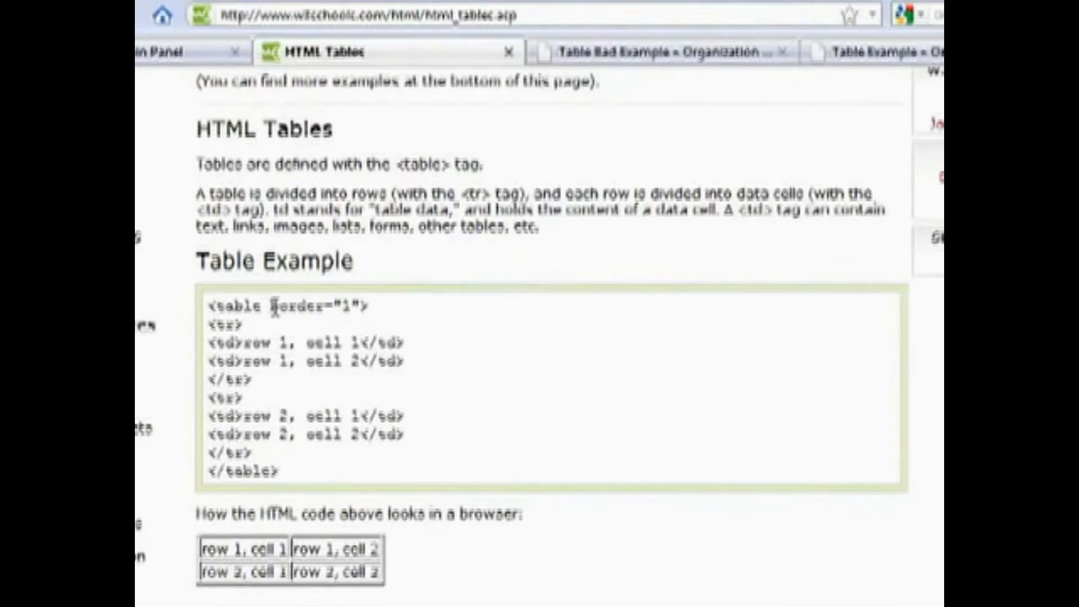
pyautogui.moveTo(333, 495)
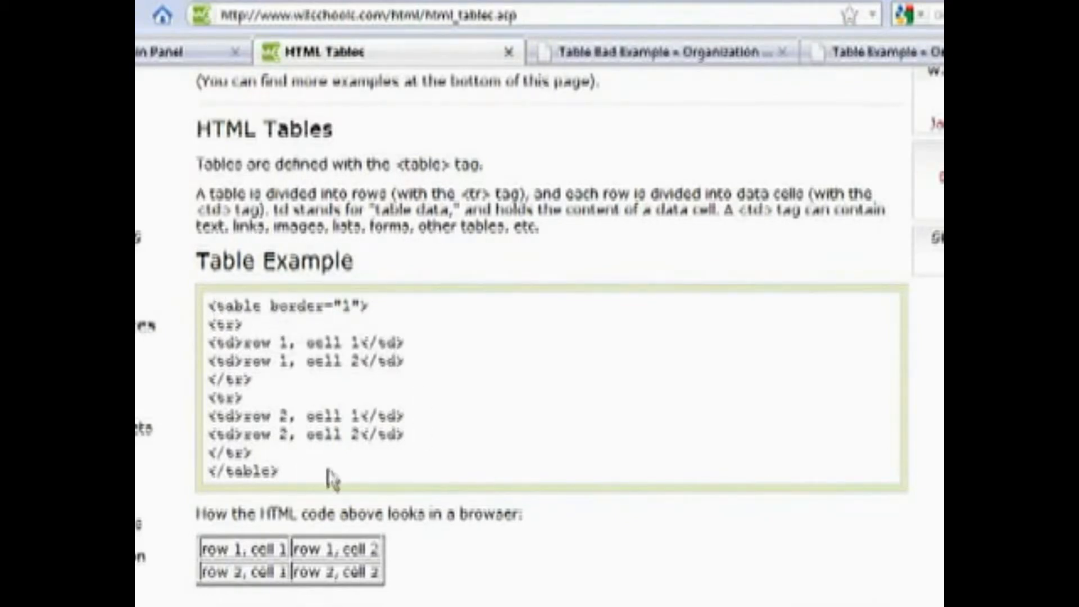
pyautogui.moveTo(297, 494)
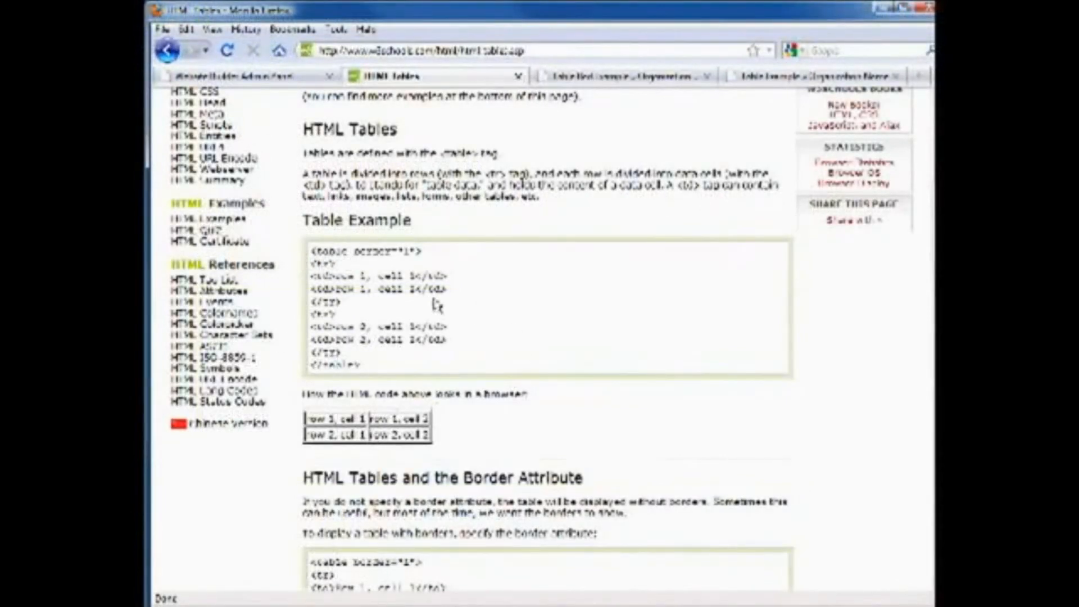
pyautogui.moveTo(477, 292)
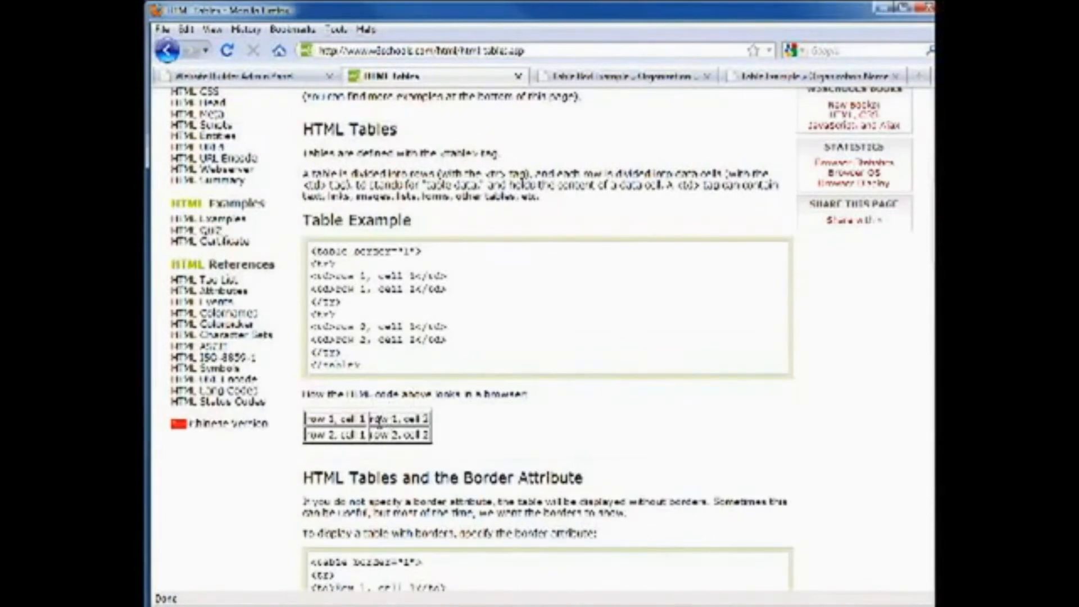
pyautogui.moveTo(432, 442)
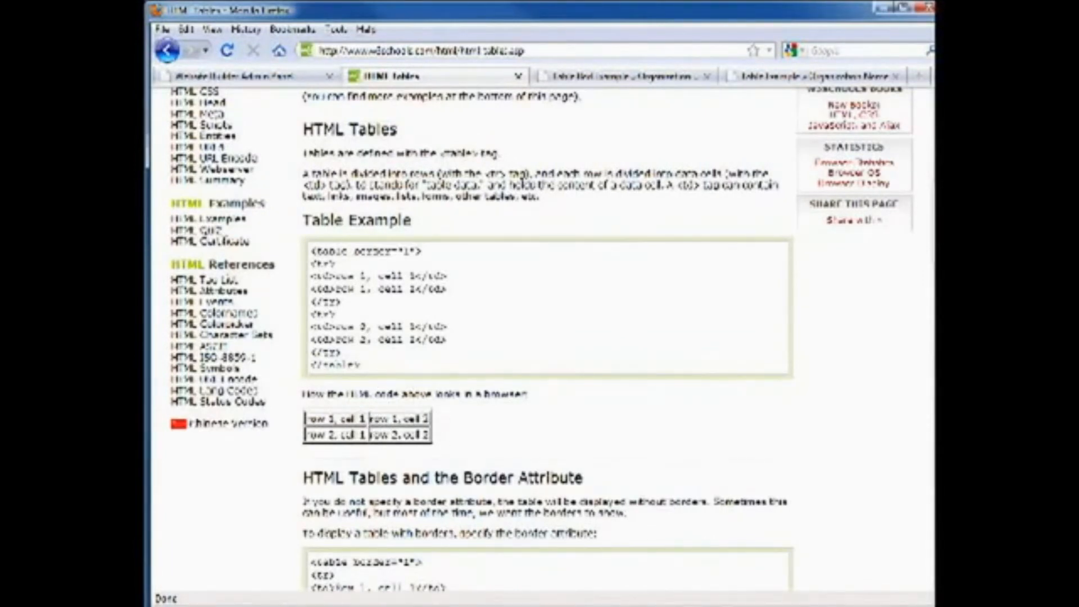
# - Return to the Website Builder editor showing the page with only the Trip Agenda heading
pyautogui.click(239, 74)
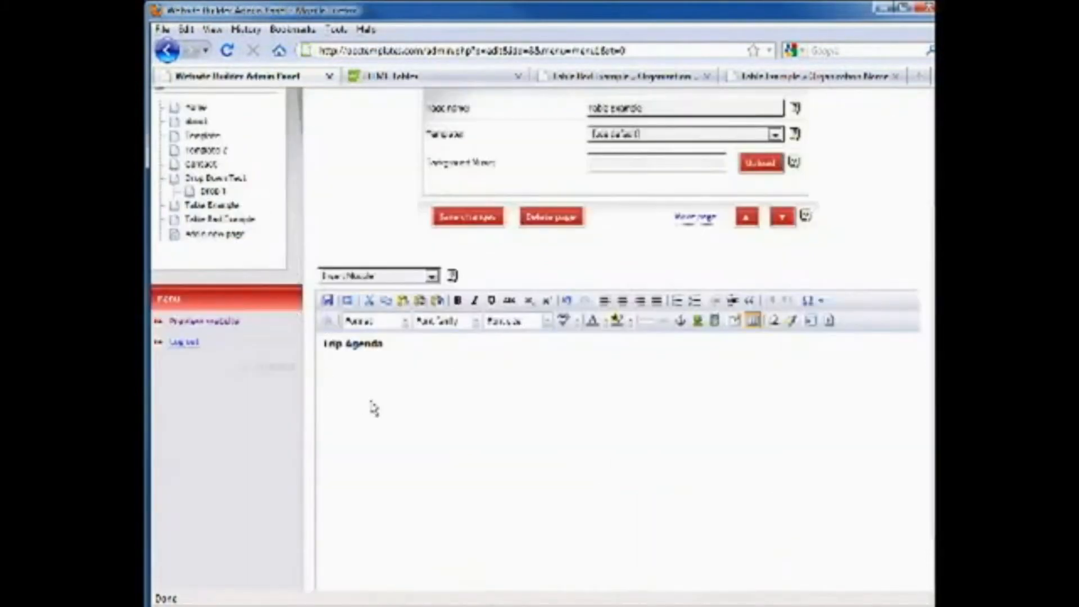
pyautogui.moveTo(378, 413)
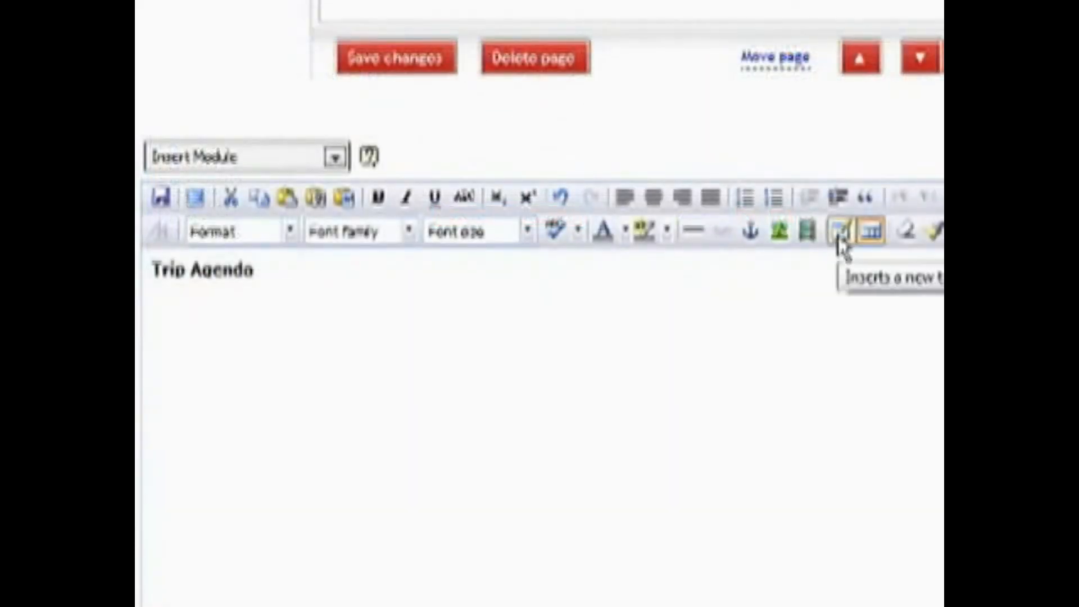
# - Insert an empty table with 2 columns and 8 rows beneath the Trip Agenda heading
pyautogui.click(843, 234)
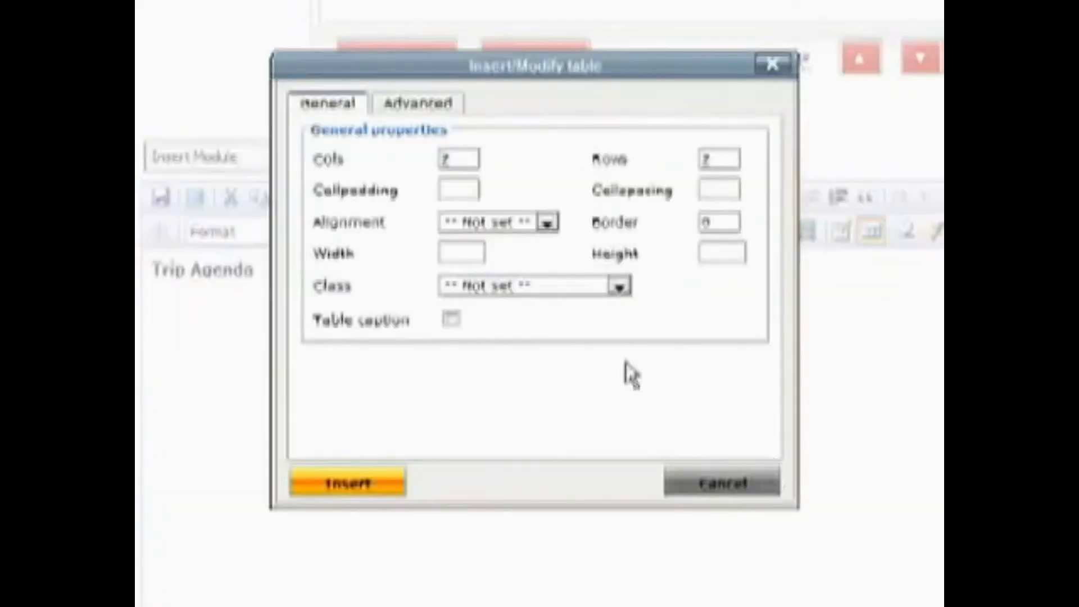
pyautogui.click(716, 157)
pyautogui.write('6')
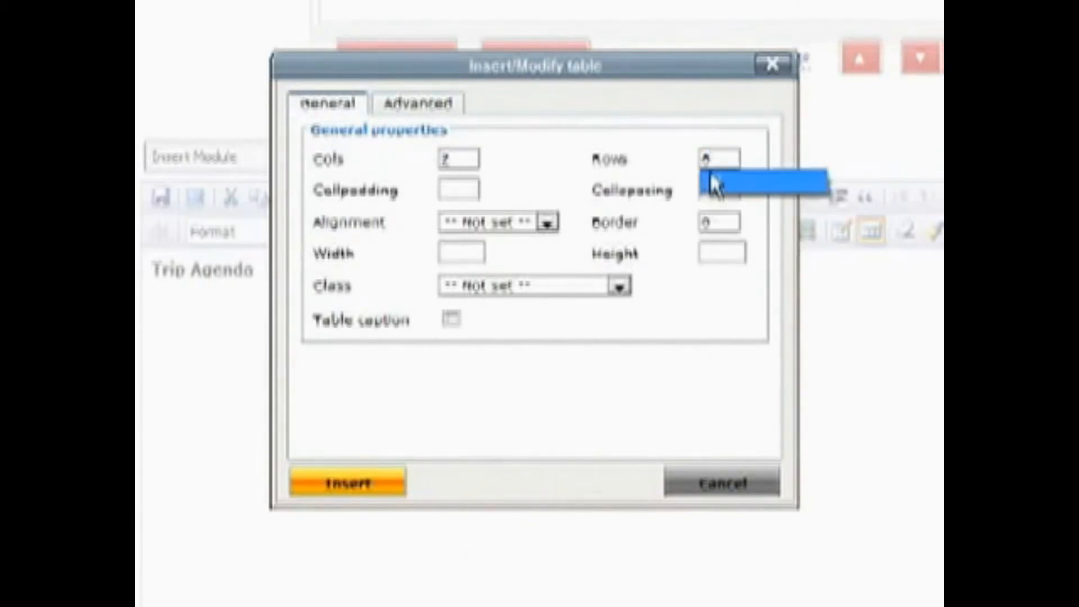
pyautogui.moveTo(376, 433)
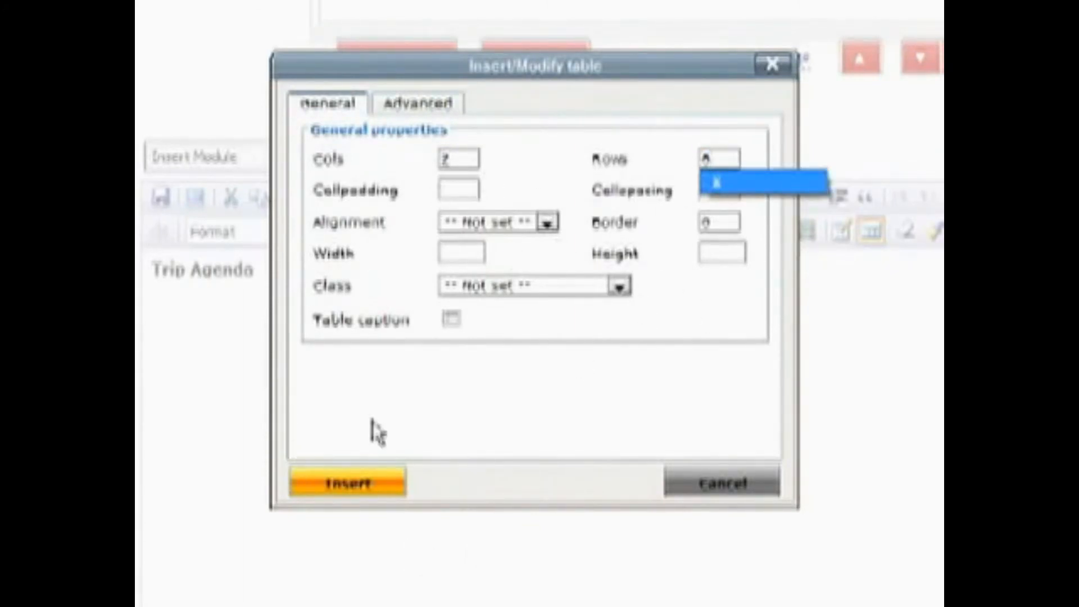
pyautogui.click(347, 484)
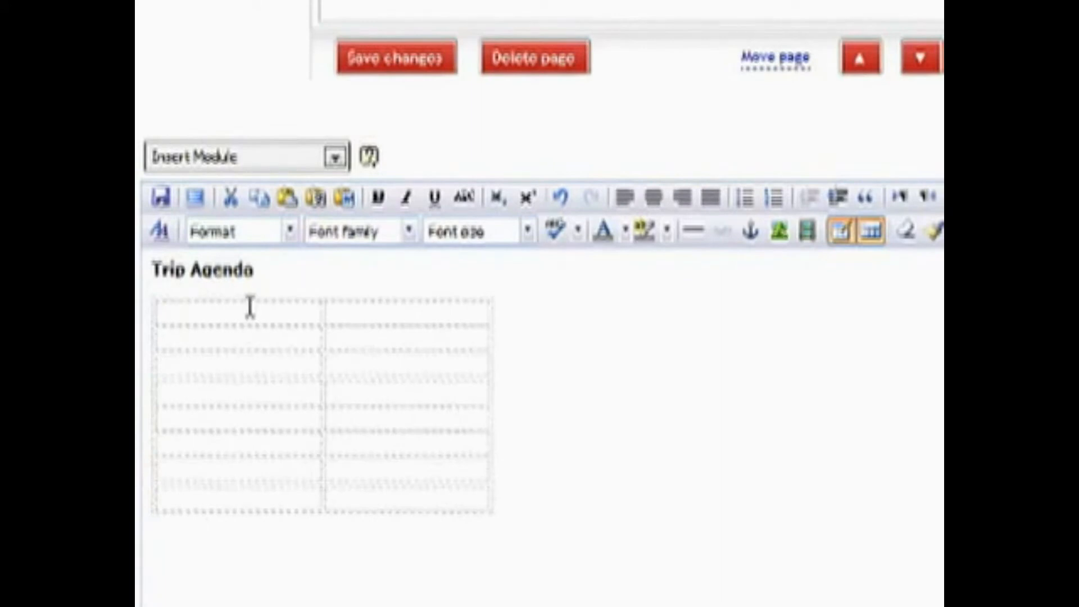
# - Enter Monday with activities Swim, Go to Theme Park and Eat With Friends beside it
pyautogui.write('Monday')
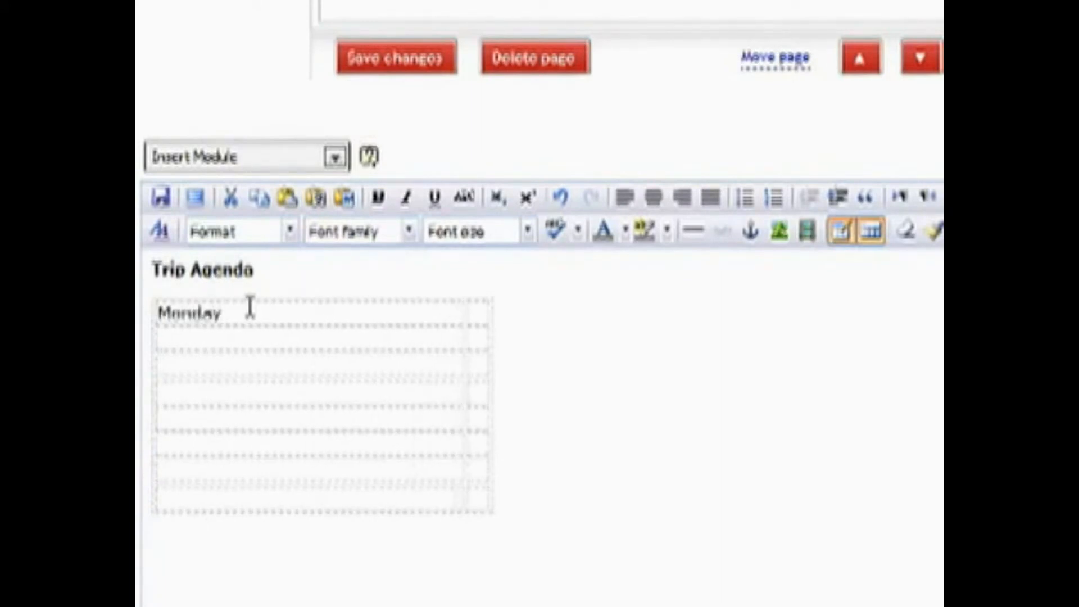
pyautogui.moveTo(454, 439)
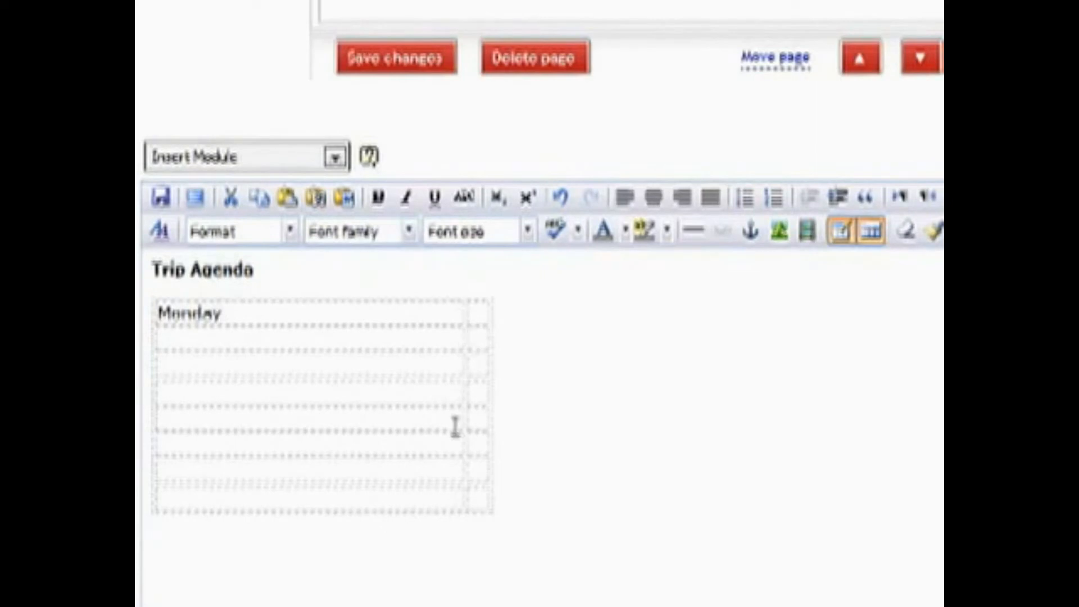
pyautogui.write('Swim')
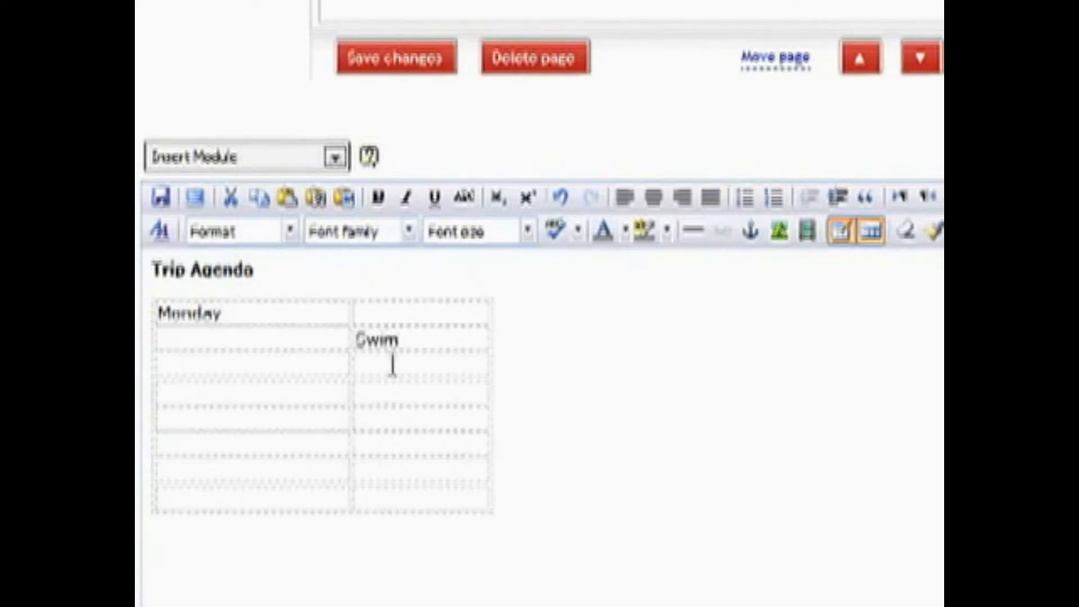
pyautogui.write('Go to Theme Park')
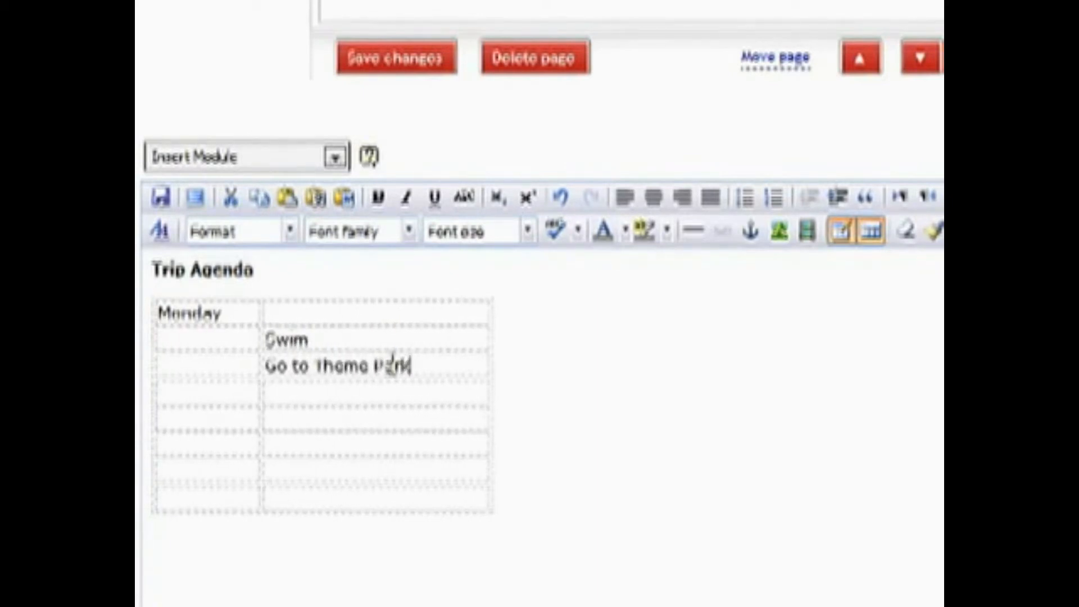
pyautogui.write('Eat')
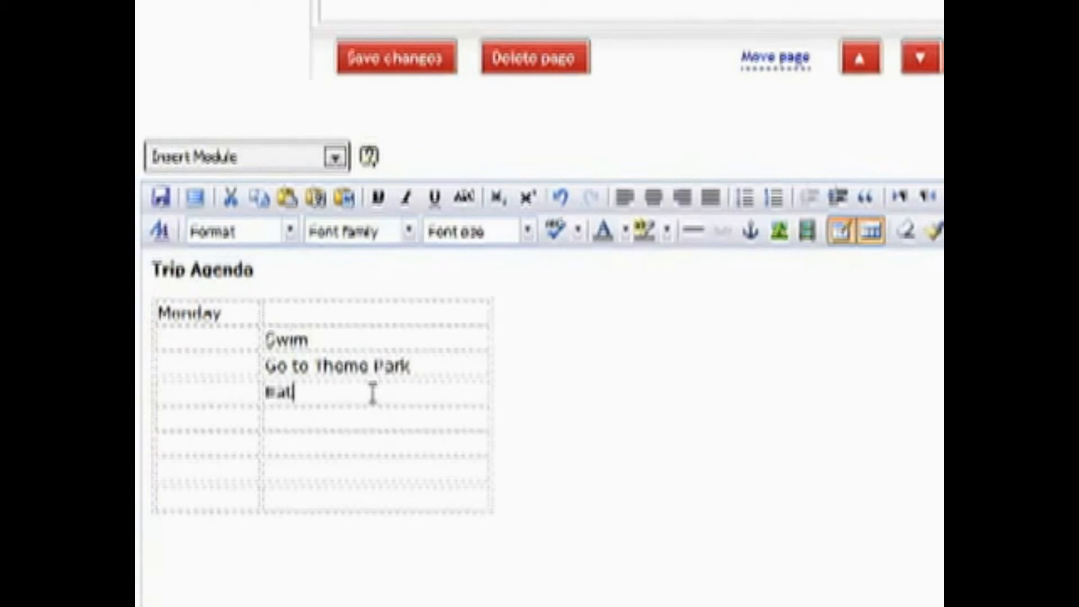
pyautogui.write('With H')
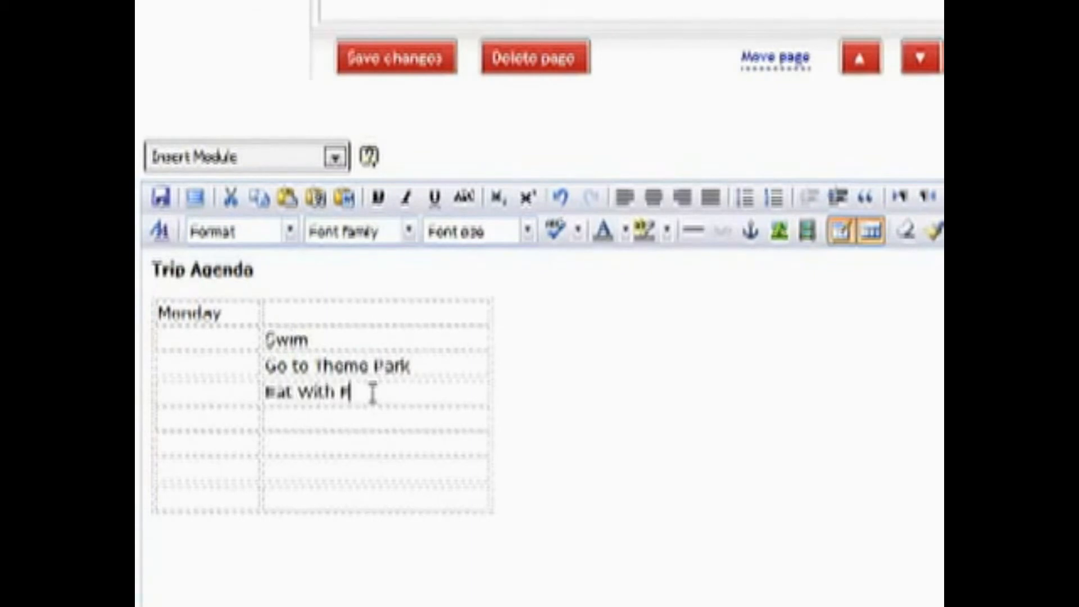
pyautogui.write('riends')
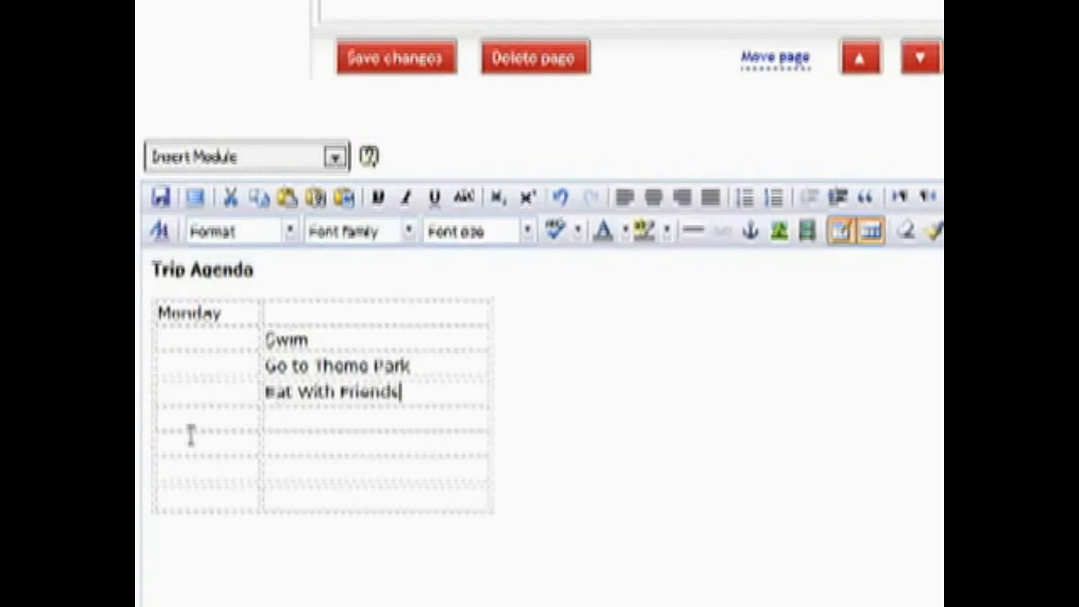
# - Enter Tuesday with activities Another day at the..., Tour Museum and Flight Home beside it
pyautogui.write('Tuesday')
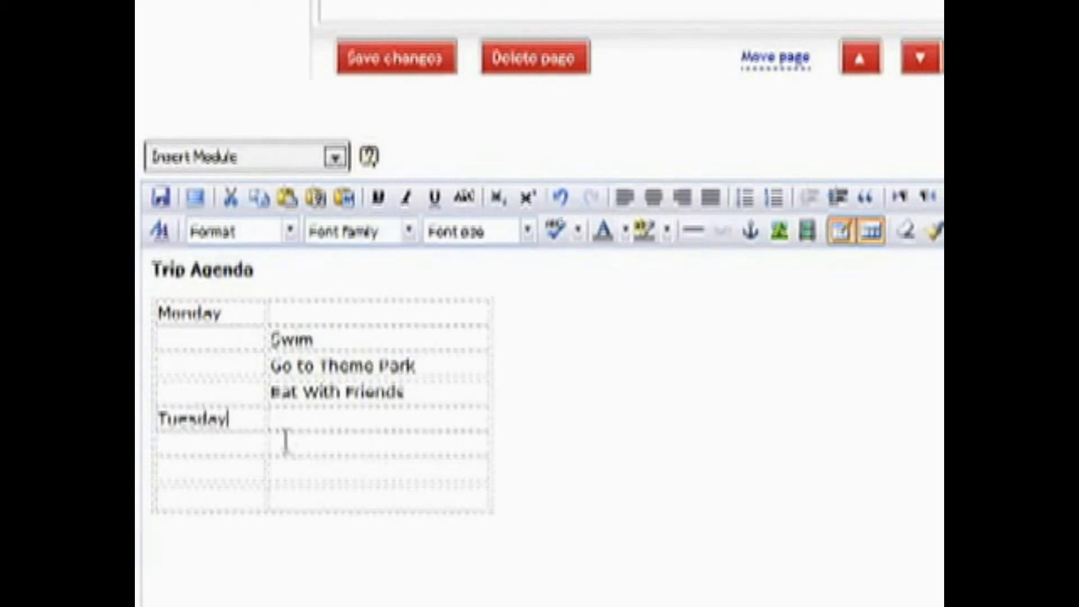
pyautogui.write('Another')
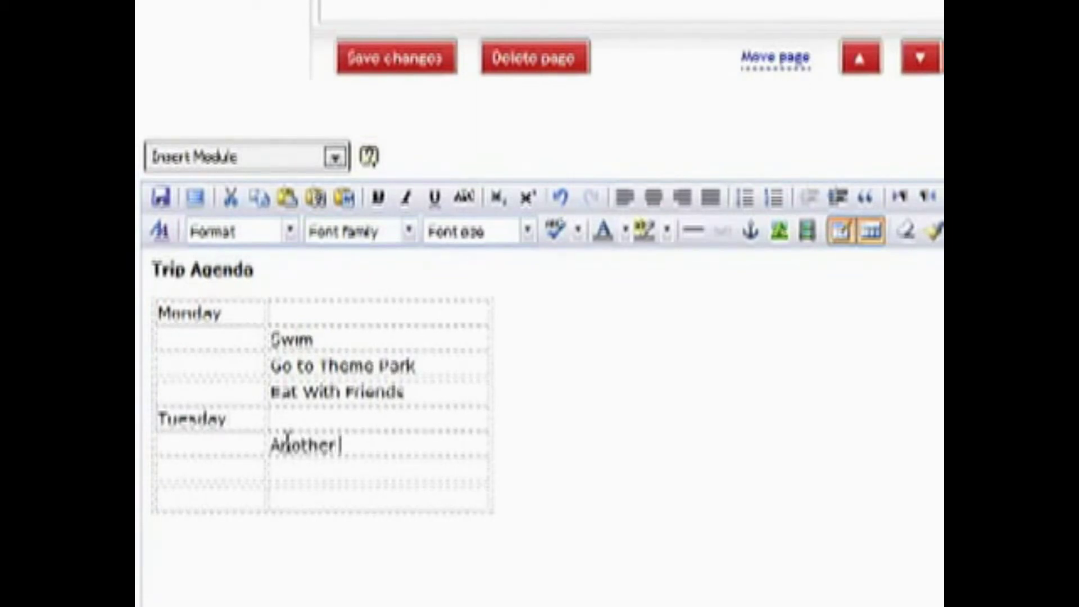
pyautogui.write('day at theme pakr')
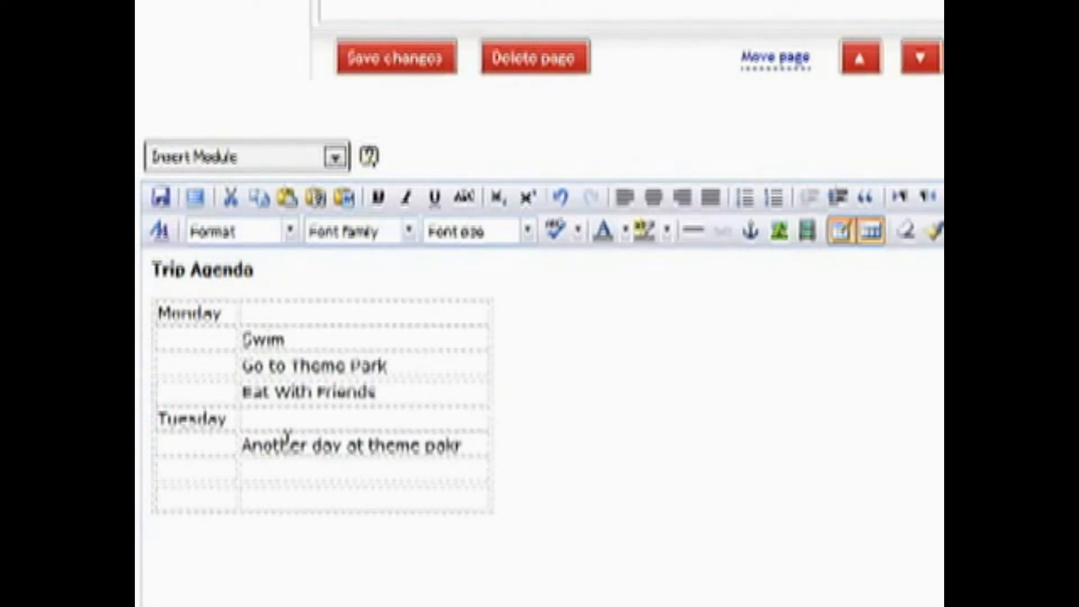
pyautogui.write('Tour Museum')
pyautogui.write('Flight')
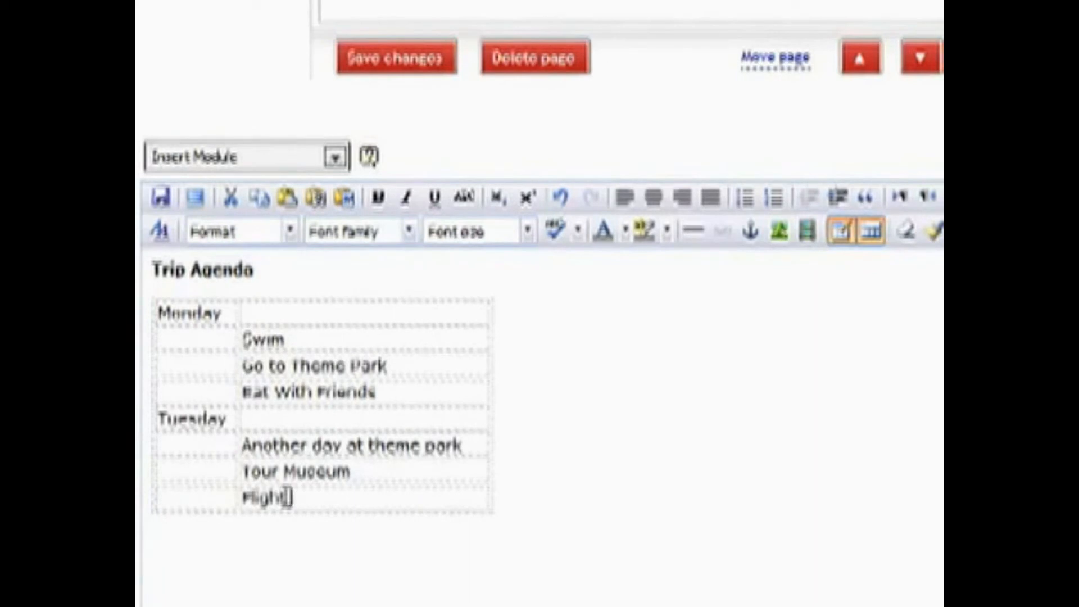
pyautogui.write('Home')
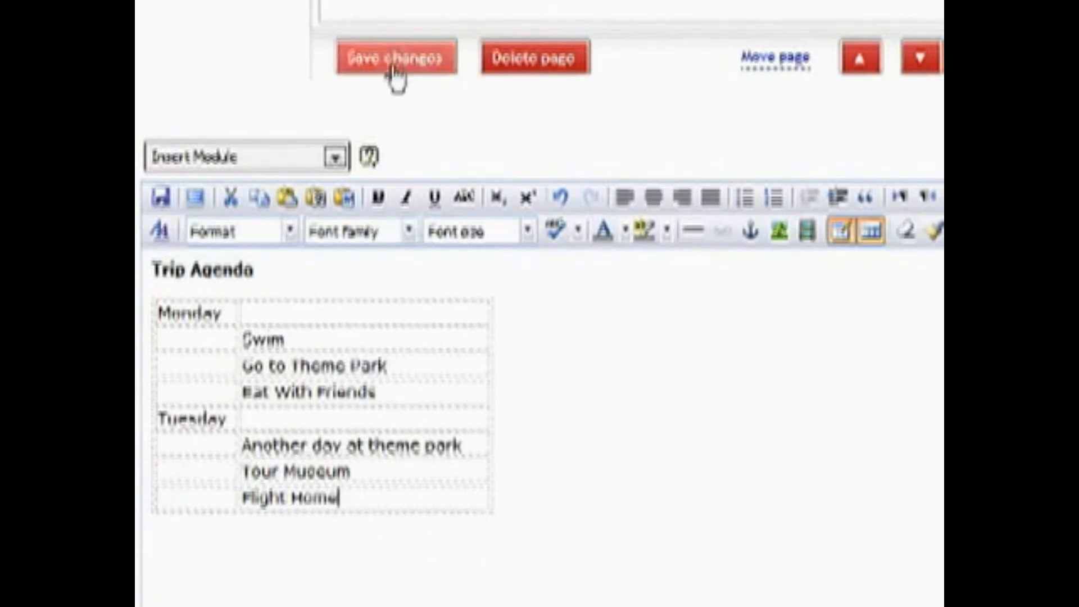
# - Save the edited Trip Agenda page so it publishes to the live site
pyautogui.click(396, 58)
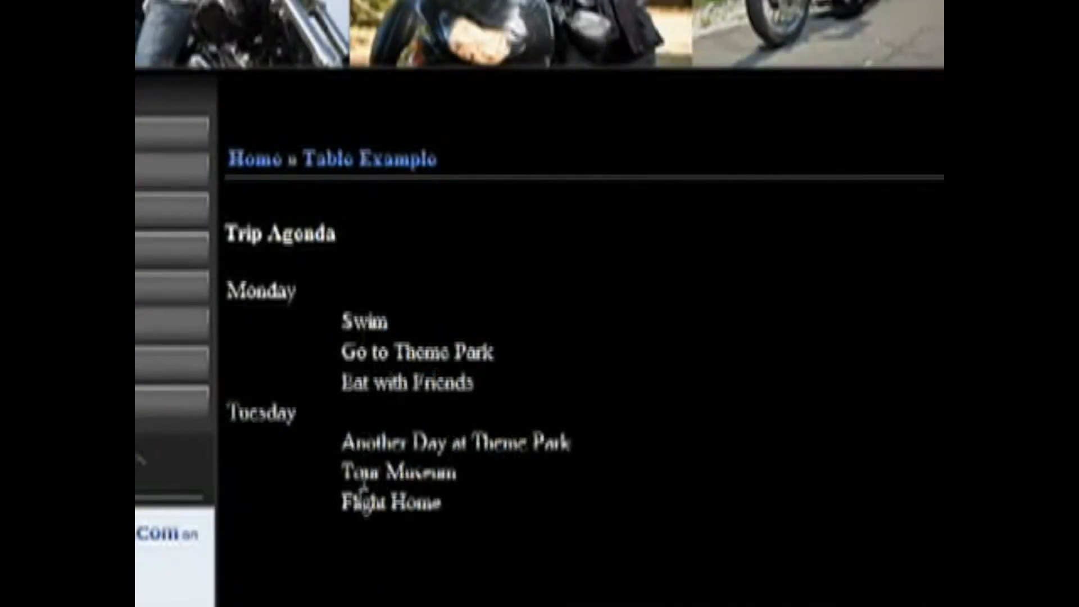
pyautogui.moveTo(351, 340)
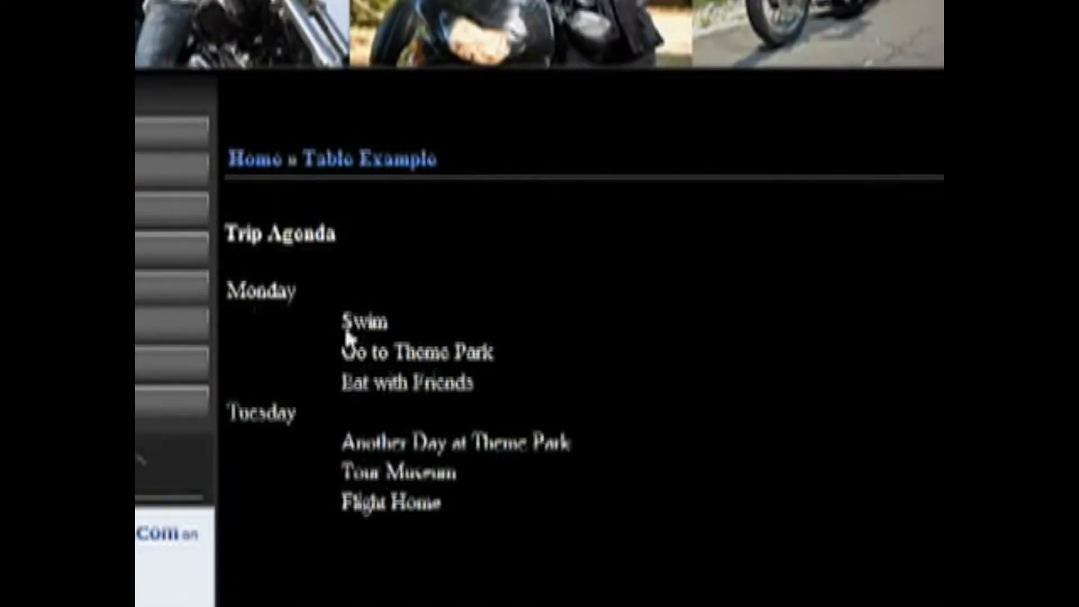
pyautogui.moveTo(504, 503)
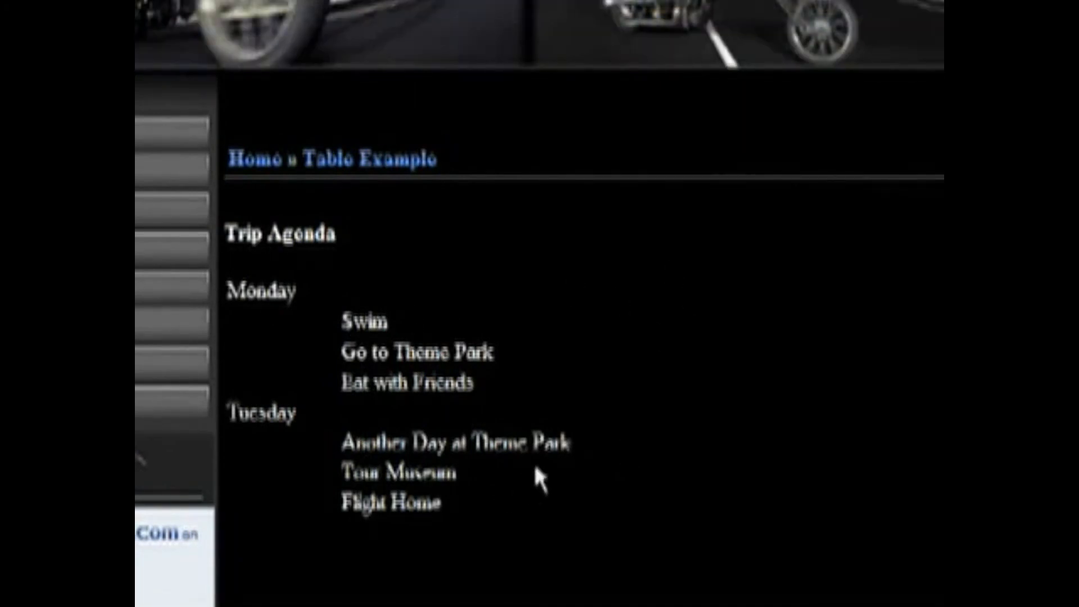
pyautogui.moveTo(348, 528)
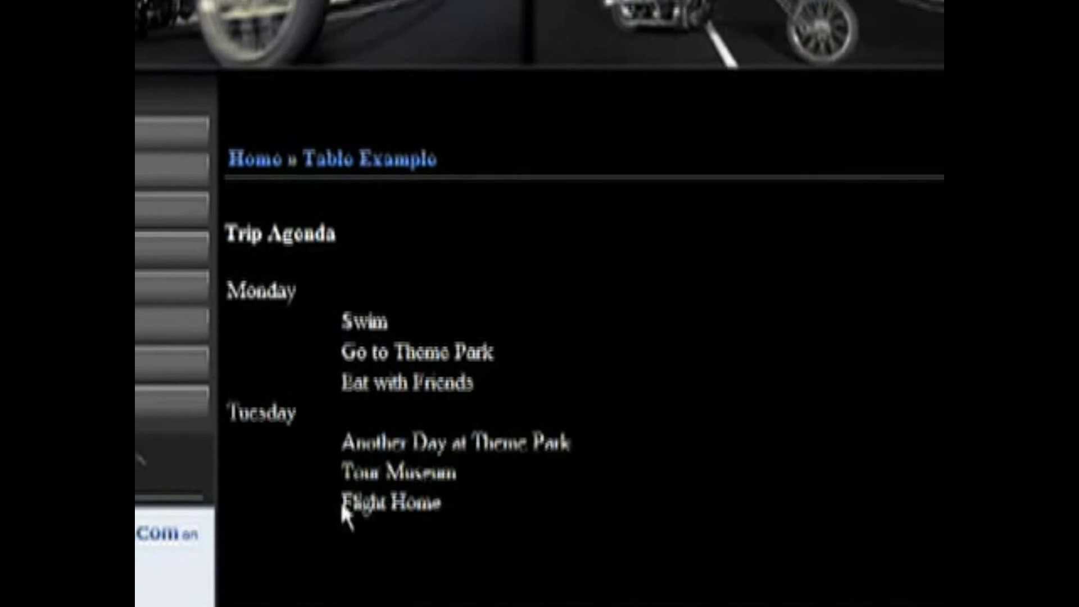
pyautogui.moveTo(454, 281)
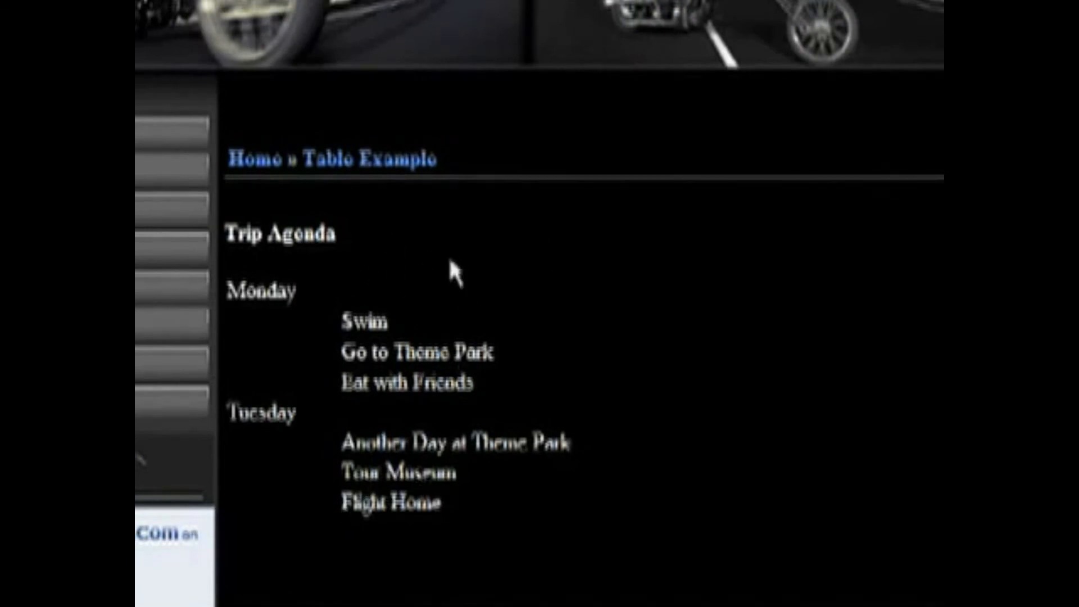